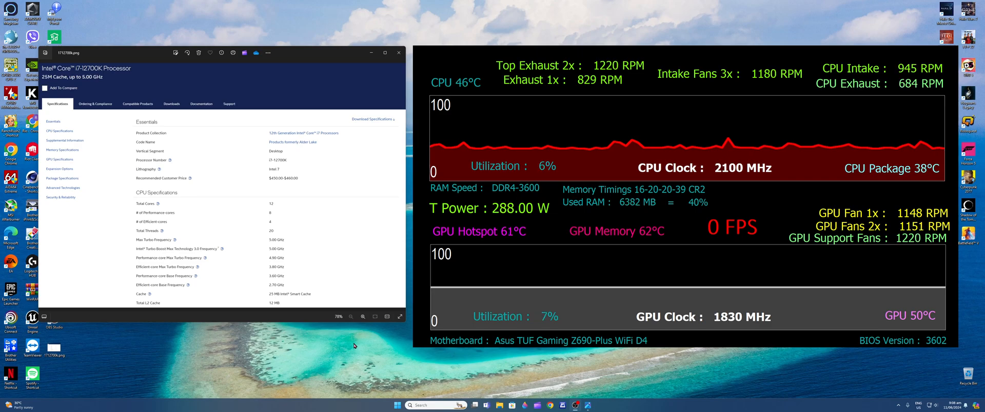
mouse_move(373, 290)
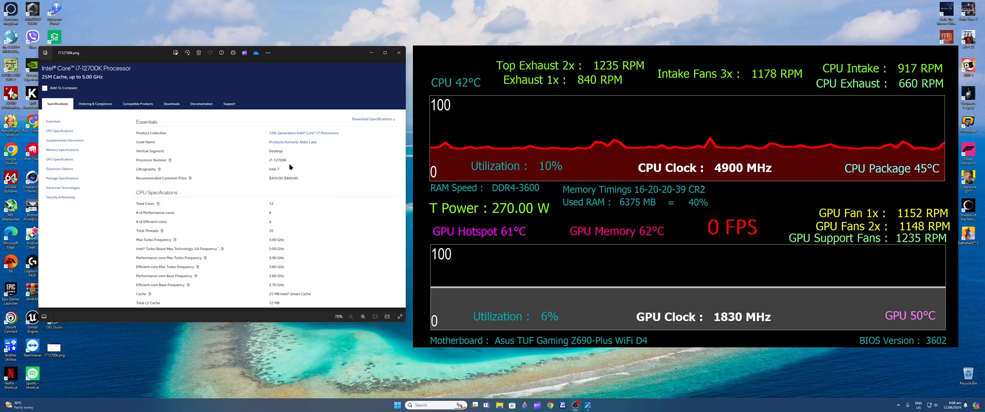
mouse_move(308, 175)
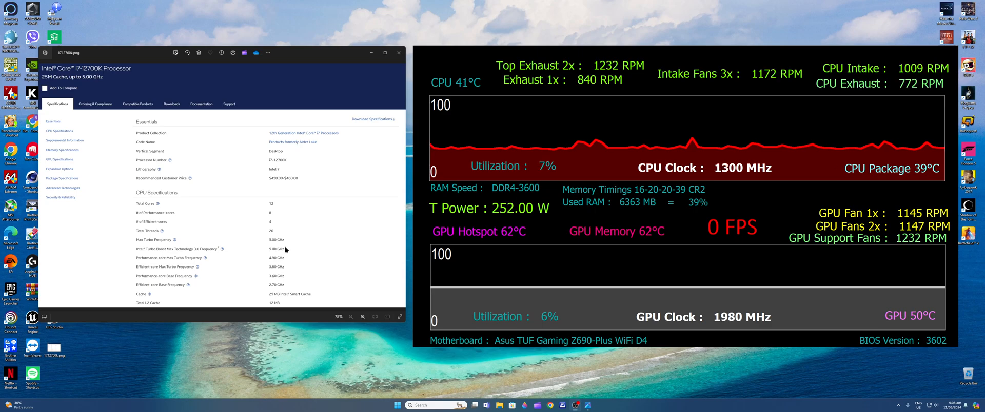
mouse_move(292, 247)
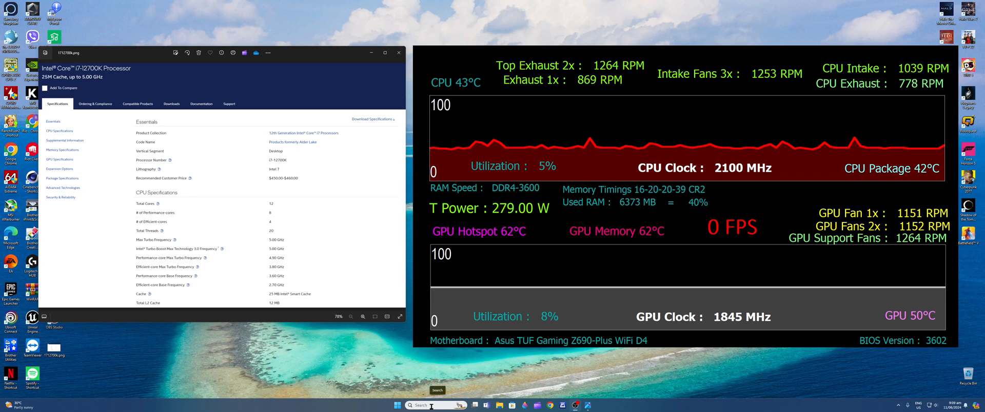
- Launch System Configuration via msconfig search and show its Boot page
type("ms")
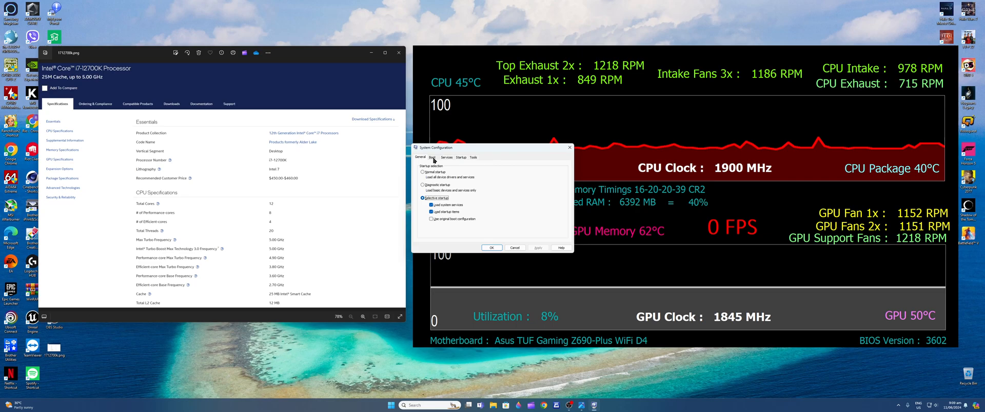
left_click(432, 157)
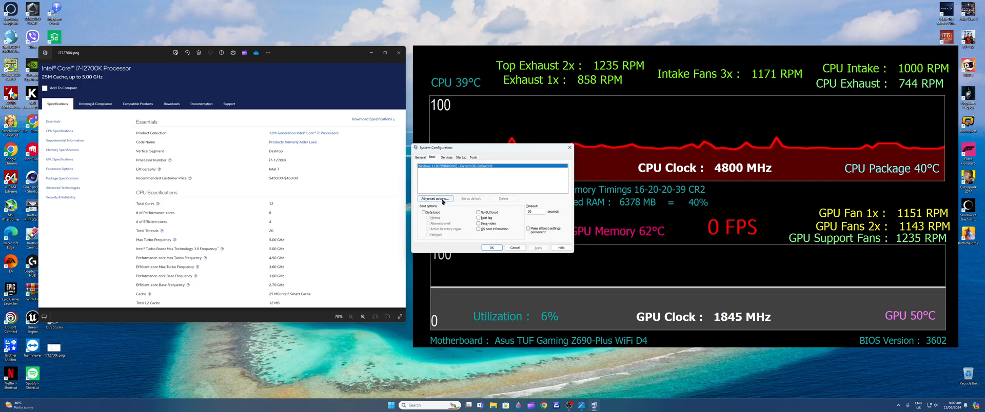
- Enable Number of processors at the maximum of 20 in advanced boot options and confirm
left_click(434, 198)
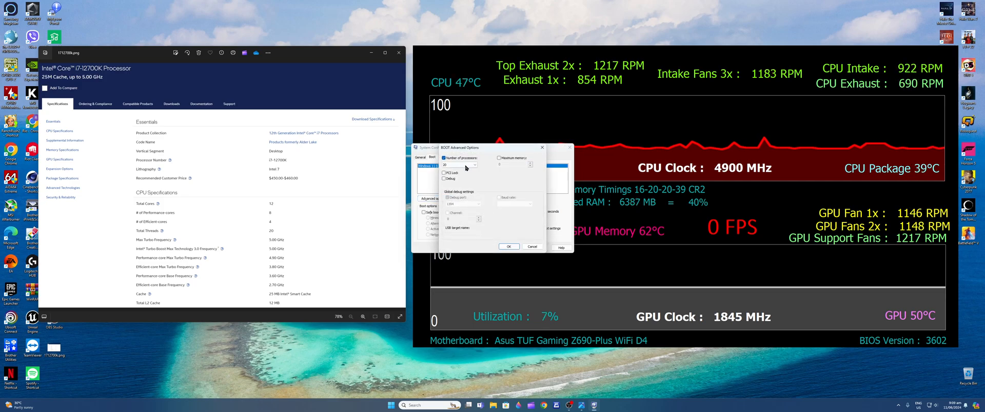
left_click(477, 165)
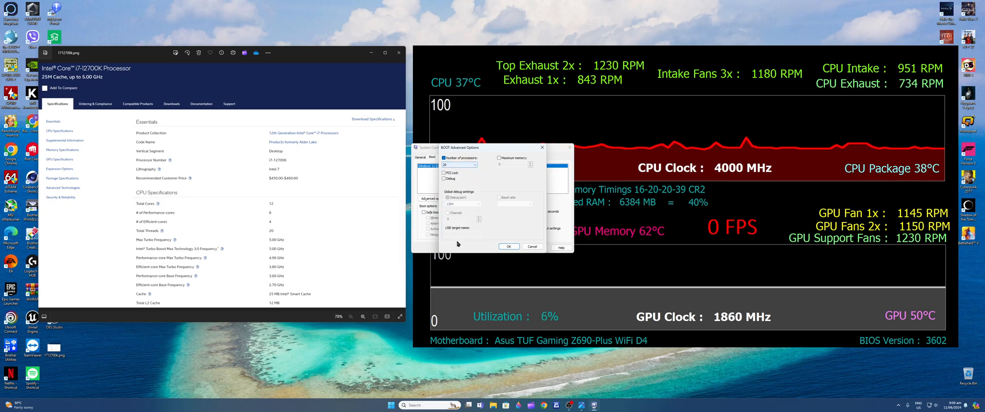
left_click(508, 247)
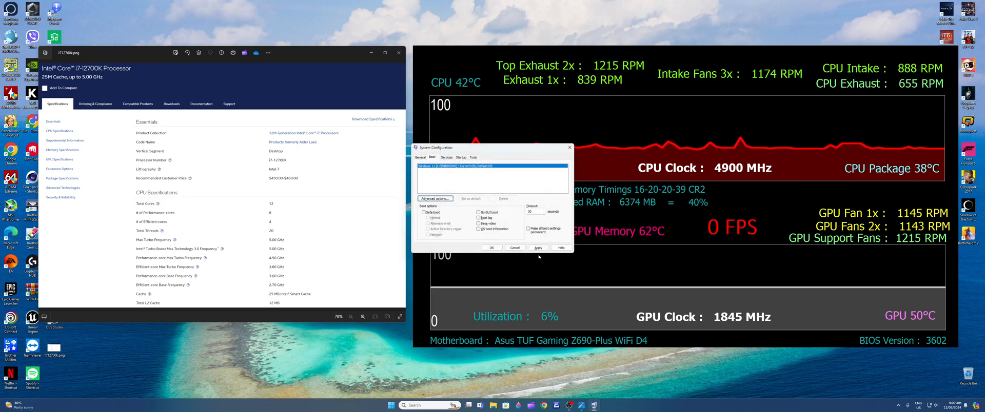
- Apply the processor boot change and close System Configuration with Exit without restart
left_click(537, 248)
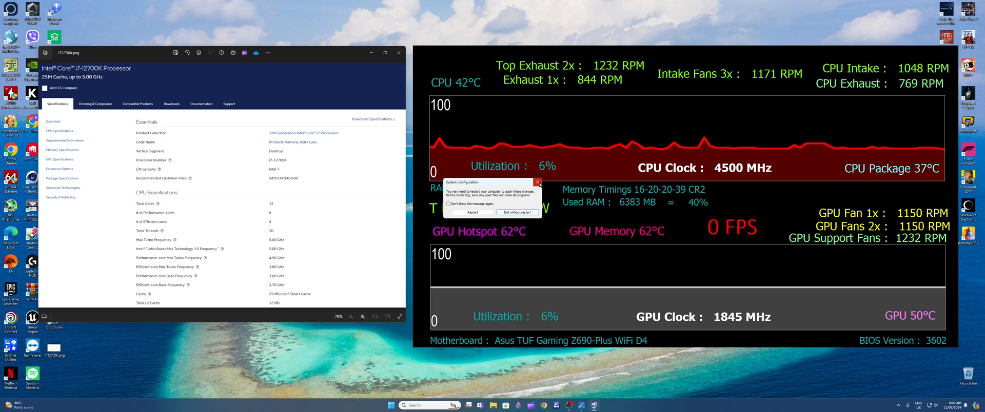
left_click(517, 212)
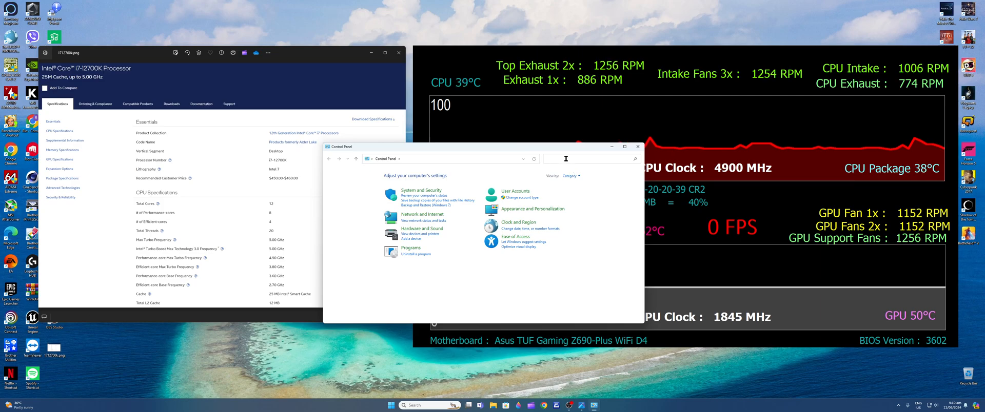
- Activate the High performance power plan from Power Options and open its plan settings
type("po")
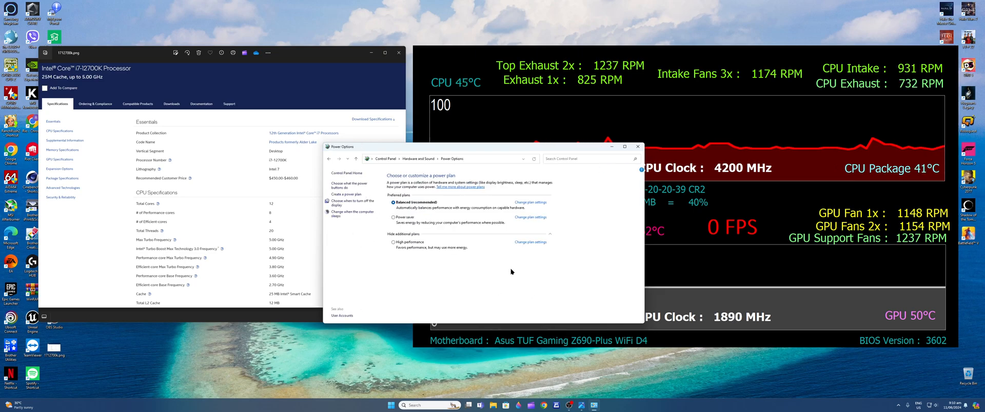
mouse_move(491, 209)
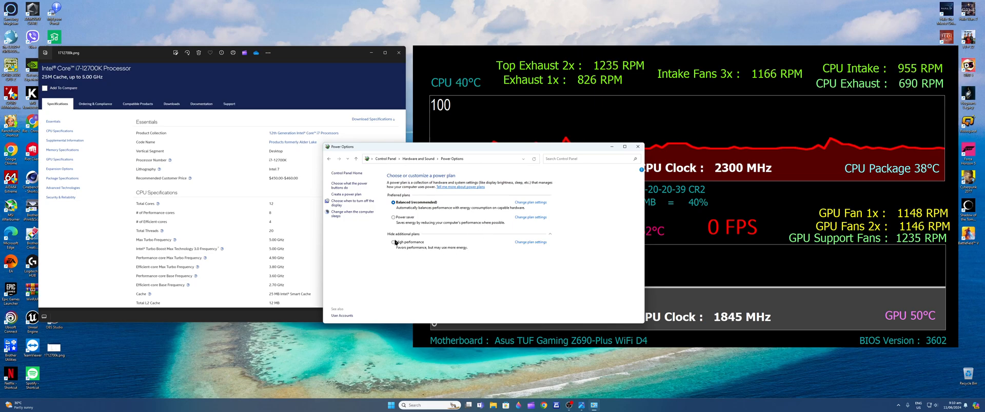
left_click(392, 242)
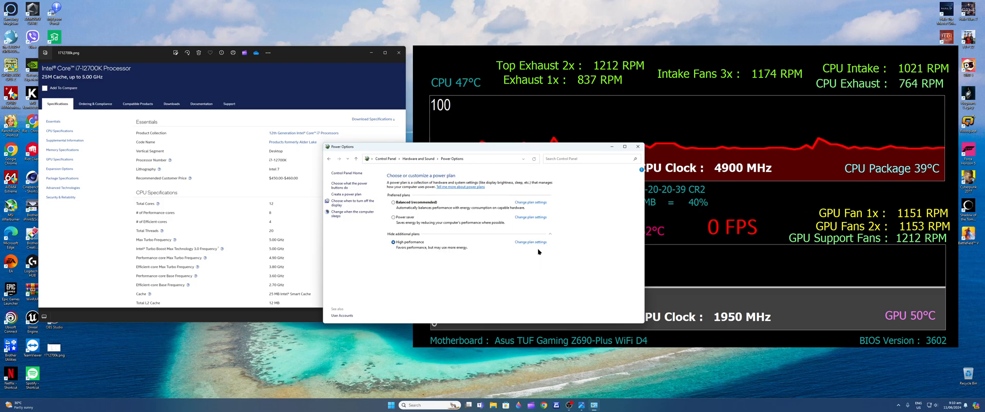
left_click(531, 242)
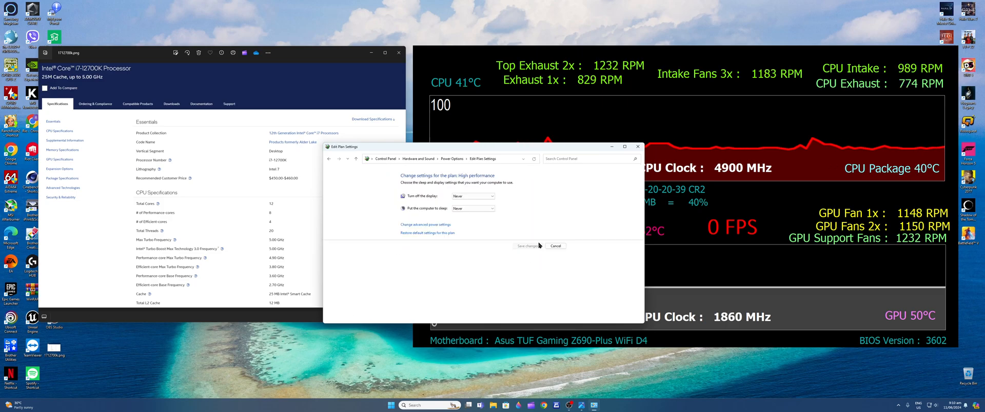
- Open Change advanced power settings for the High performance plan
left_click(425, 225)
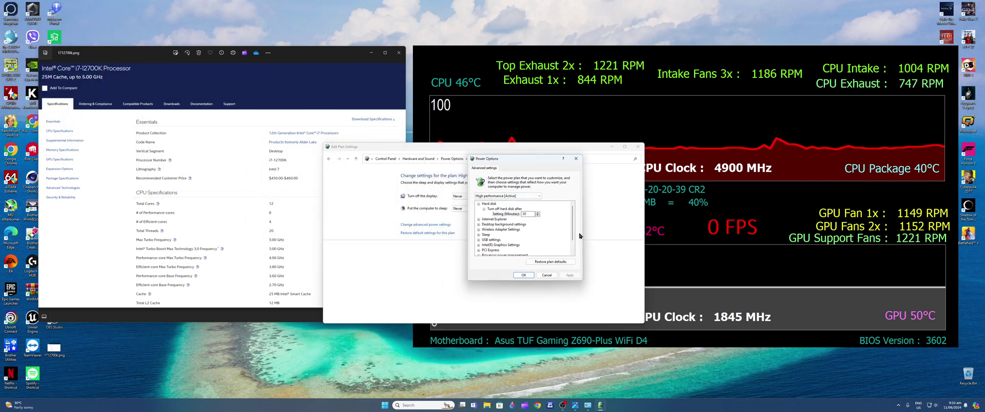
- Adjust minimum and maximum processor state, save, and go back to Power Options
scroll("down", 3)
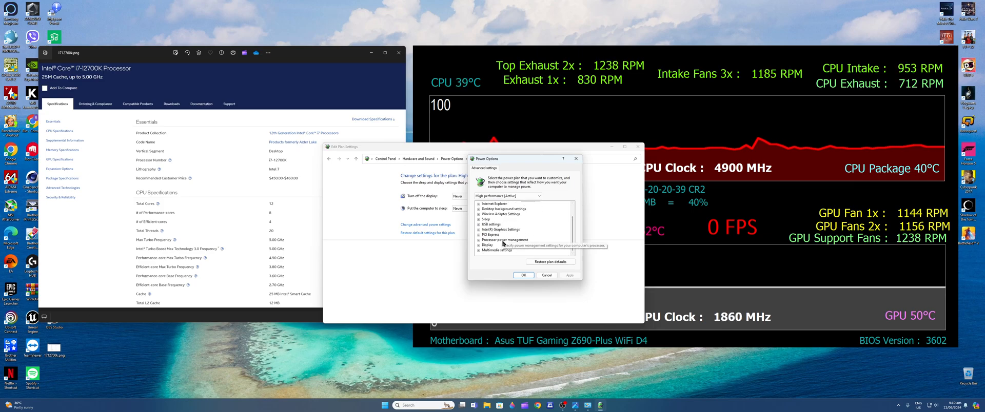
left_click(479, 240)
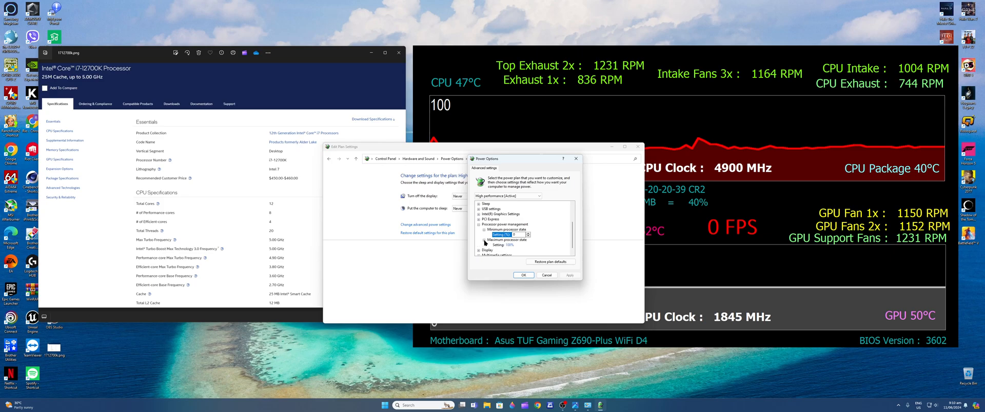
mouse_move(515, 248)
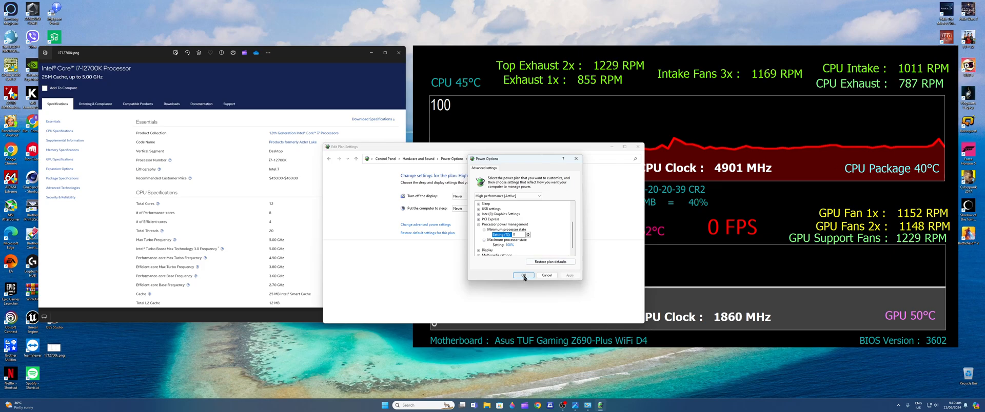
left_click(524, 275)
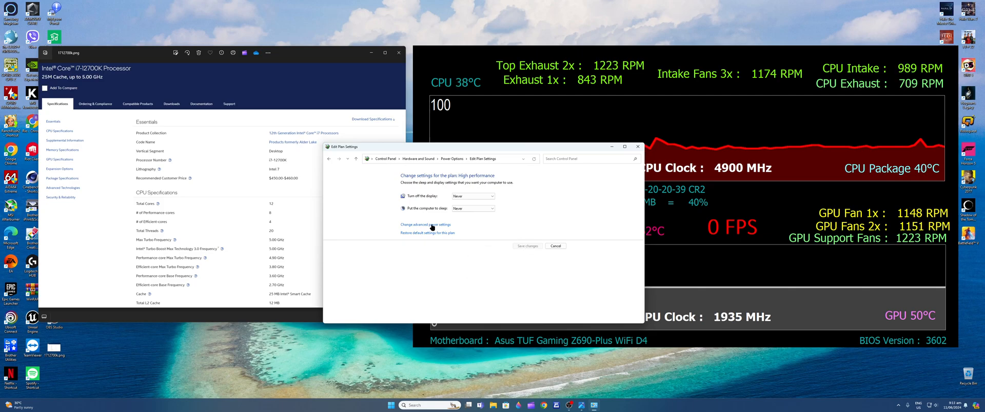
left_click(328, 158)
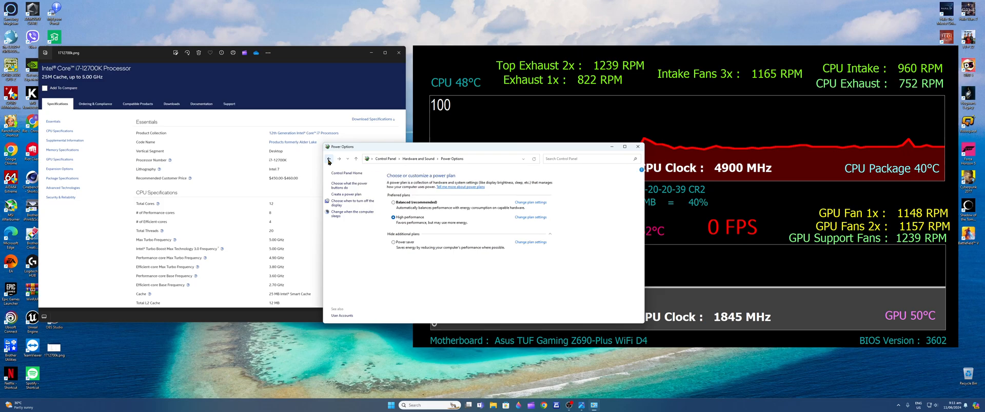